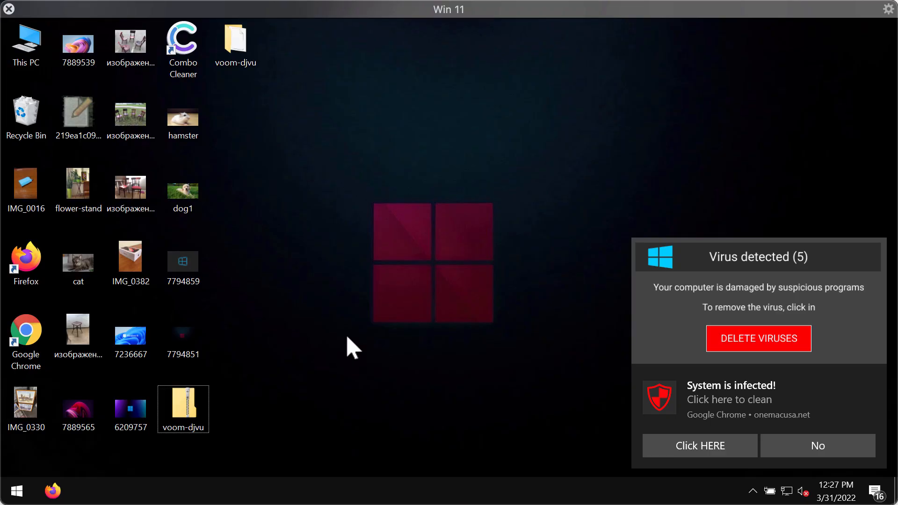
pyautogui.moveTo(318, 240)
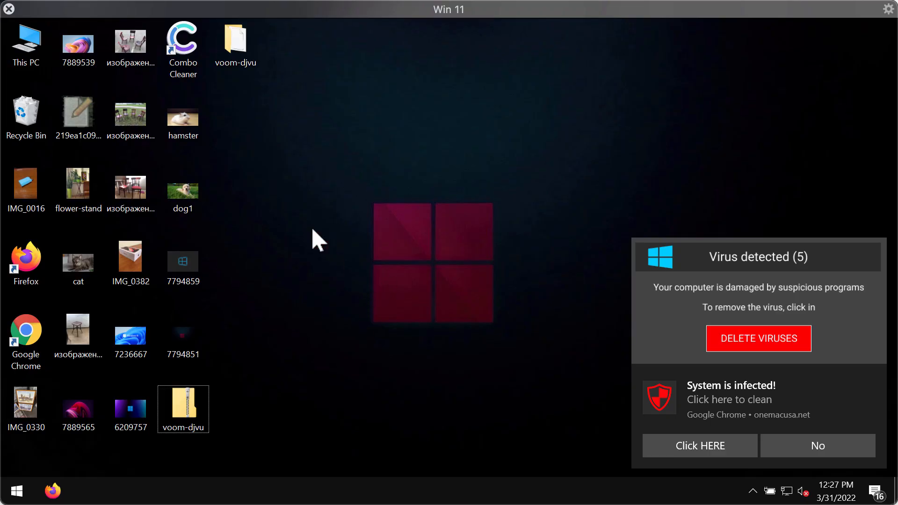
pyautogui.moveTo(323, 137)
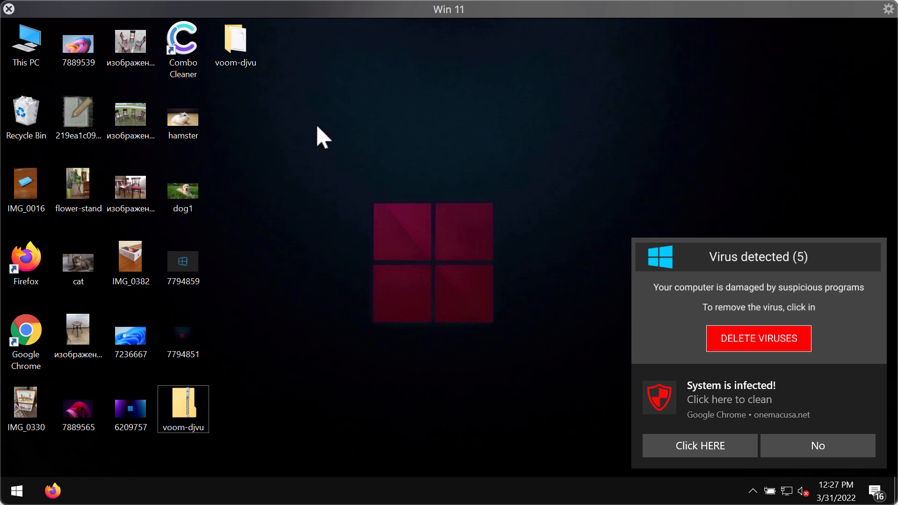
pyautogui.moveTo(339, 147)
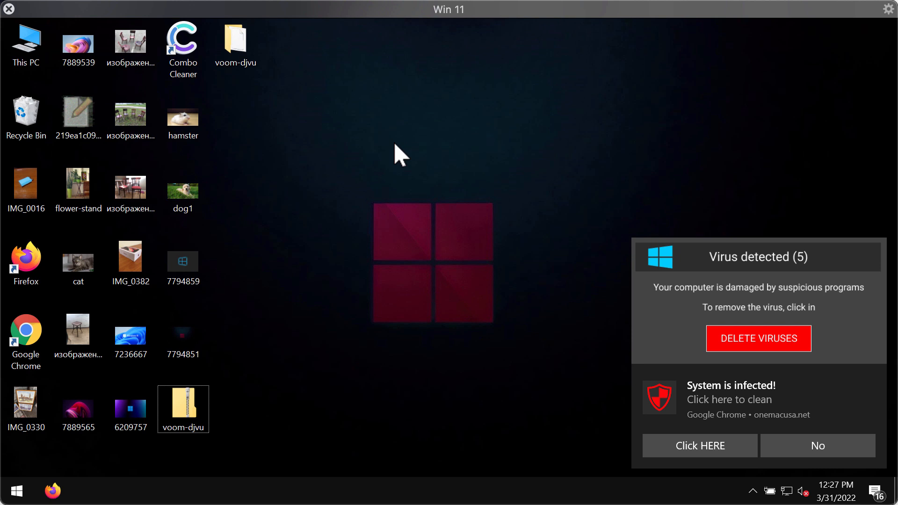
pyautogui.moveTo(405, 178)
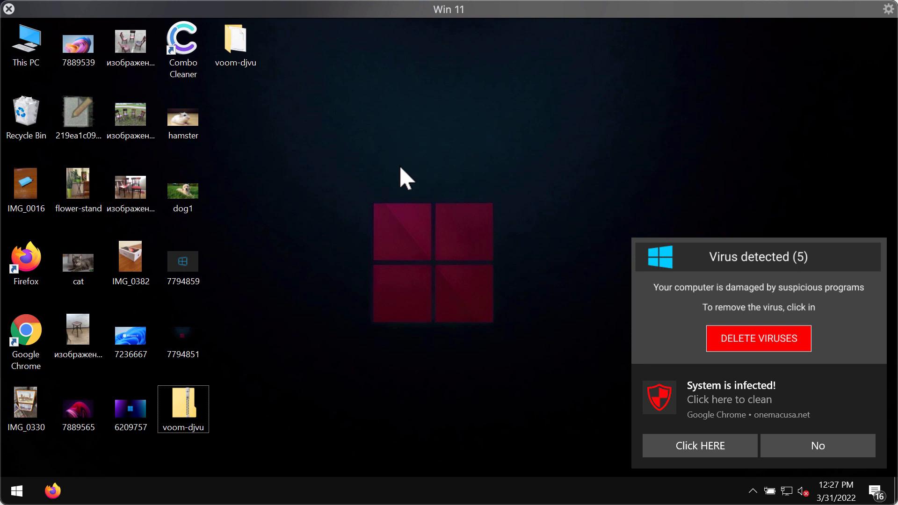
pyautogui.moveTo(310, 126)
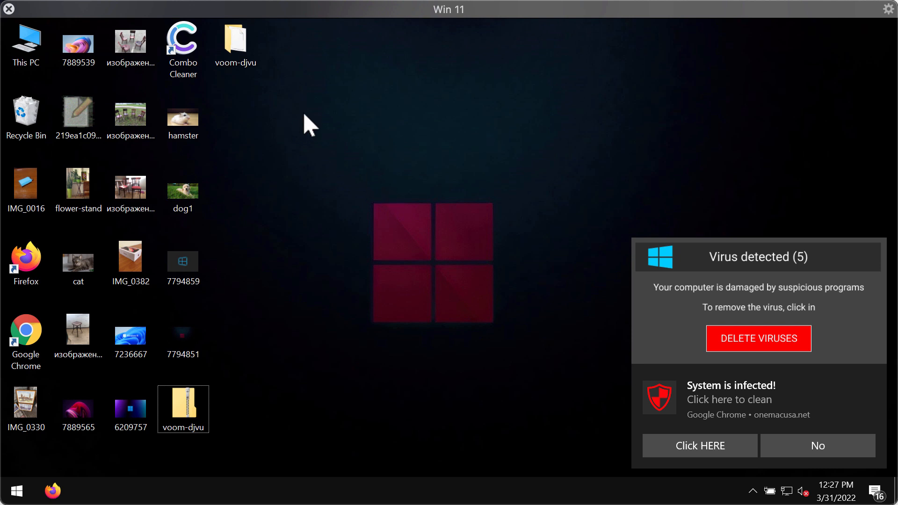
pyautogui.moveTo(448, 91)
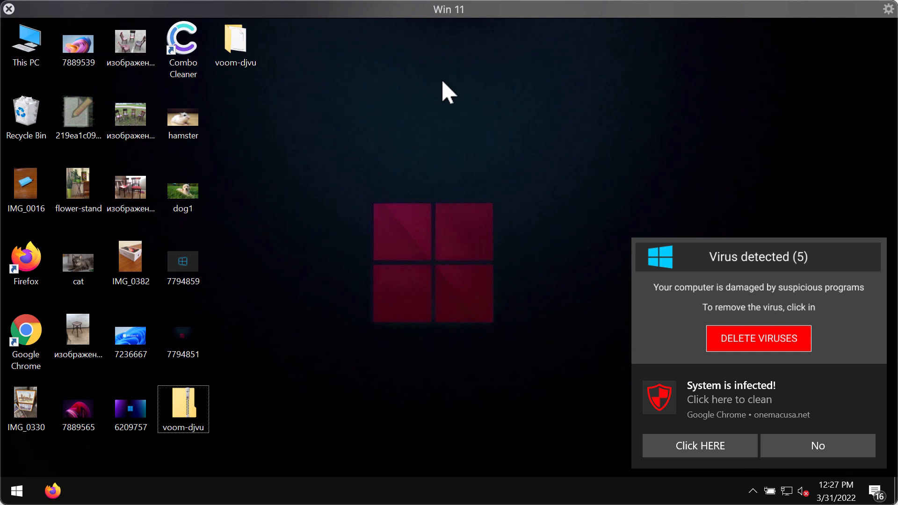
pyautogui.moveTo(407, 223)
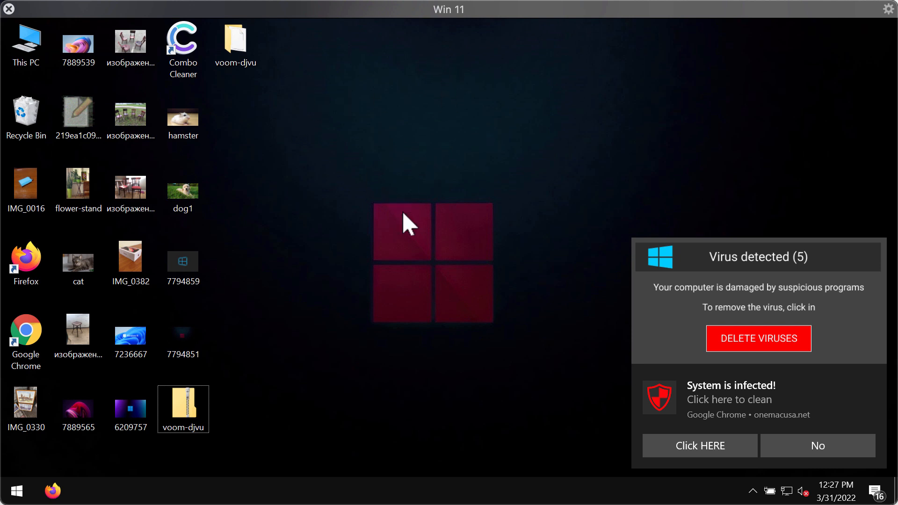
pyautogui.moveTo(391, 120)
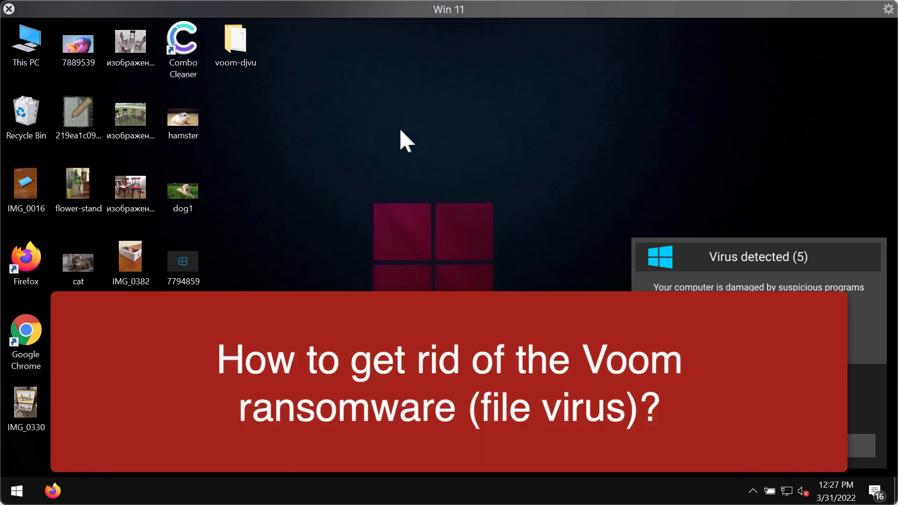
# Preview the hamster, two-chairs and IMG_0382 photos to confirm they open normally.
pyautogui.click(182, 261)
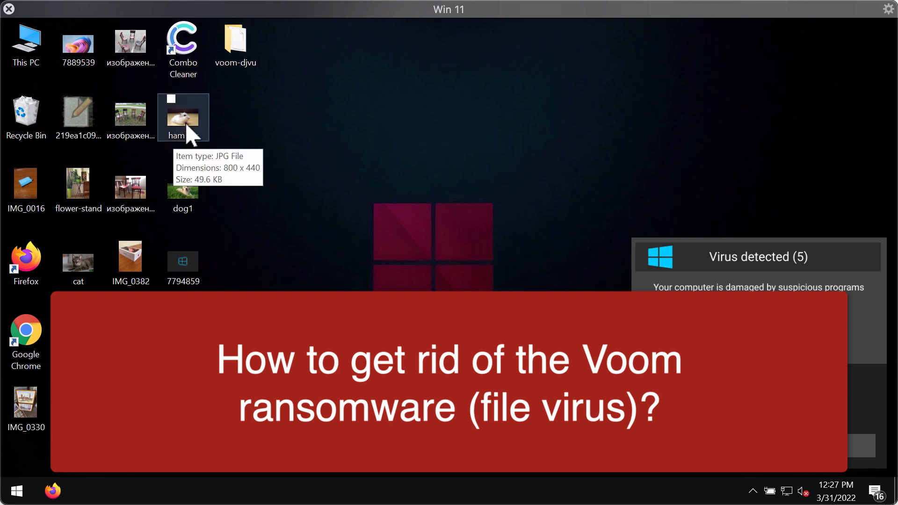
pyautogui.doubleClick(183, 119)
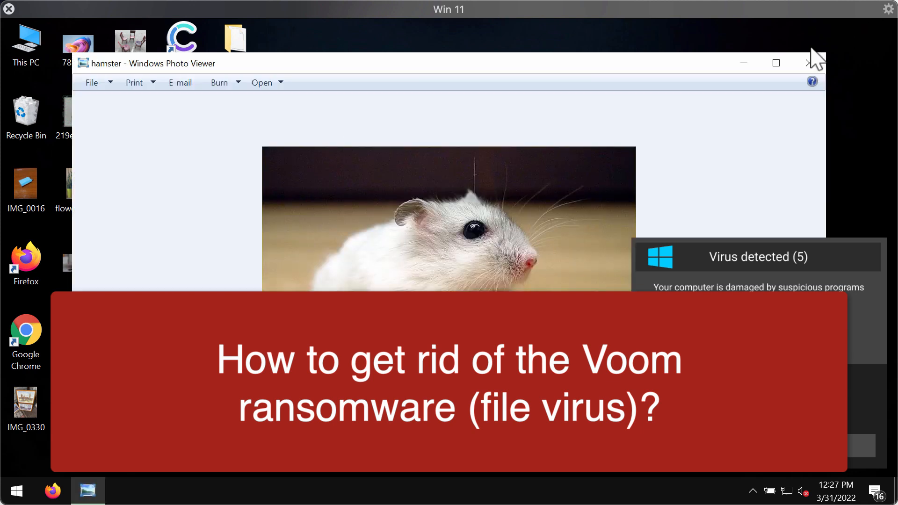
pyautogui.click(807, 63)
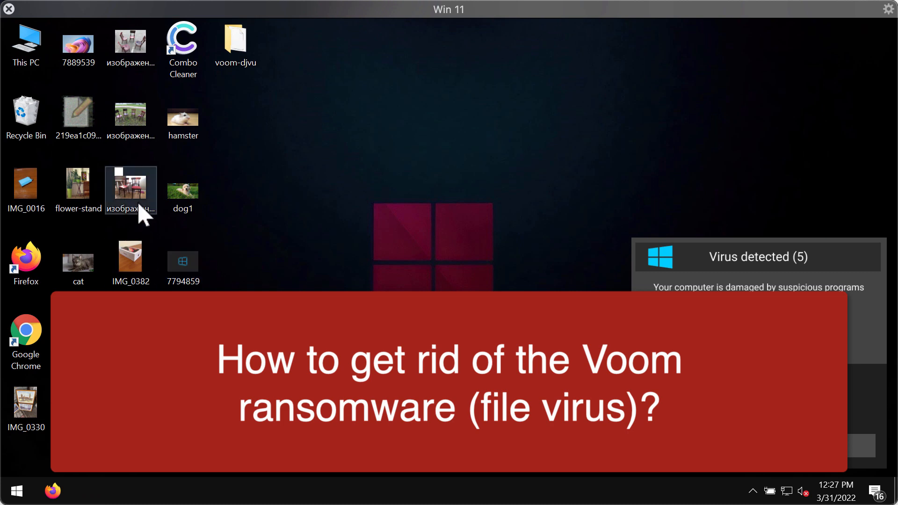
pyautogui.doubleClick(130, 190)
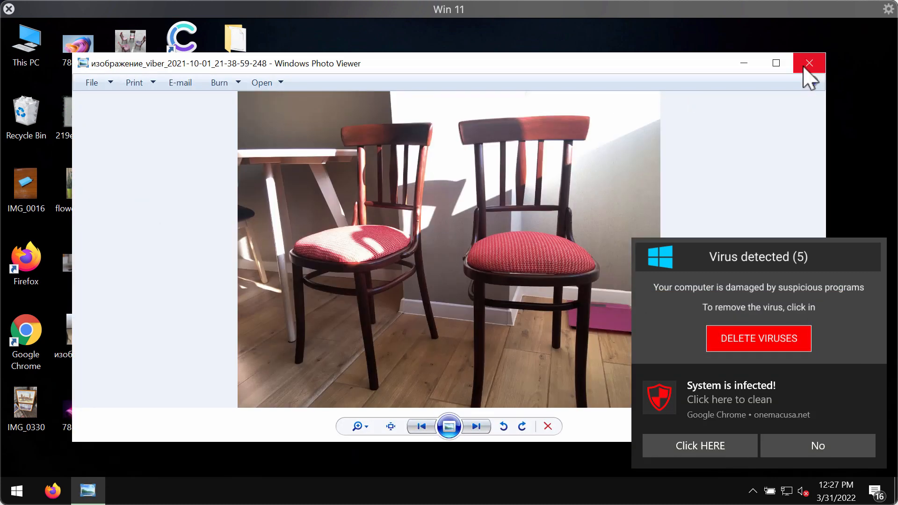
pyautogui.click(475, 426)
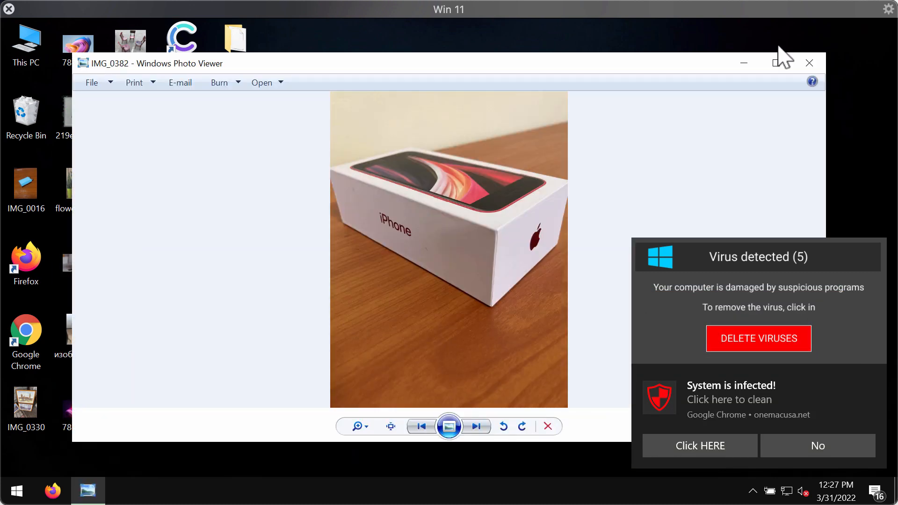
pyautogui.click(808, 62)
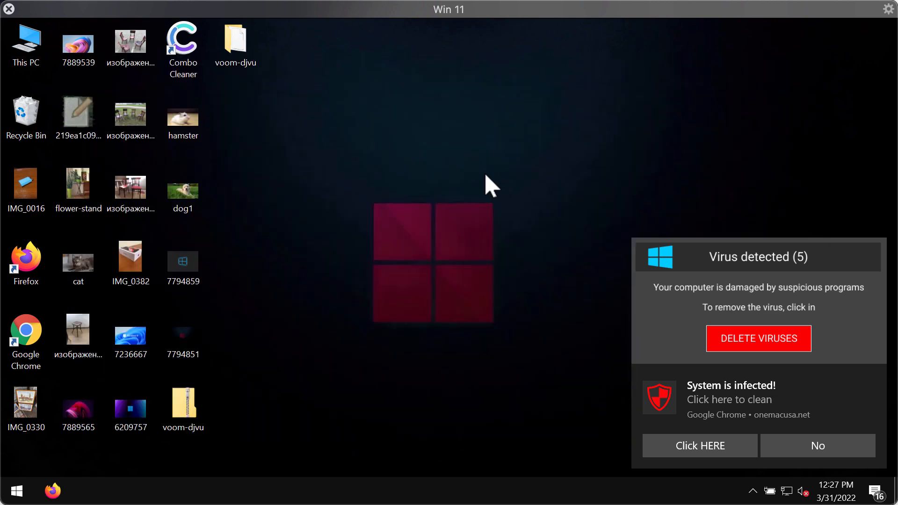
# Run the voom-djvu ransomware sample so the desktop photos get encrypted to .voom files.
pyautogui.click(235, 43)
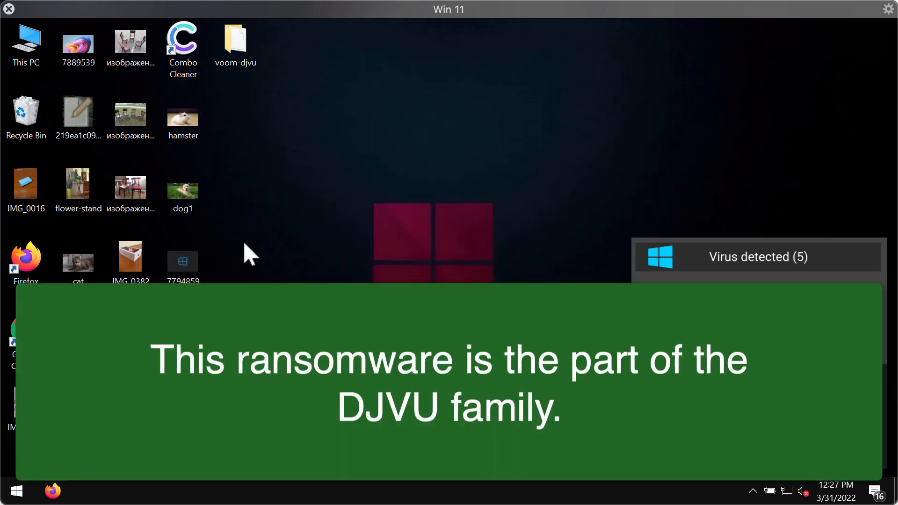
pyautogui.doubleClick(233, 37)
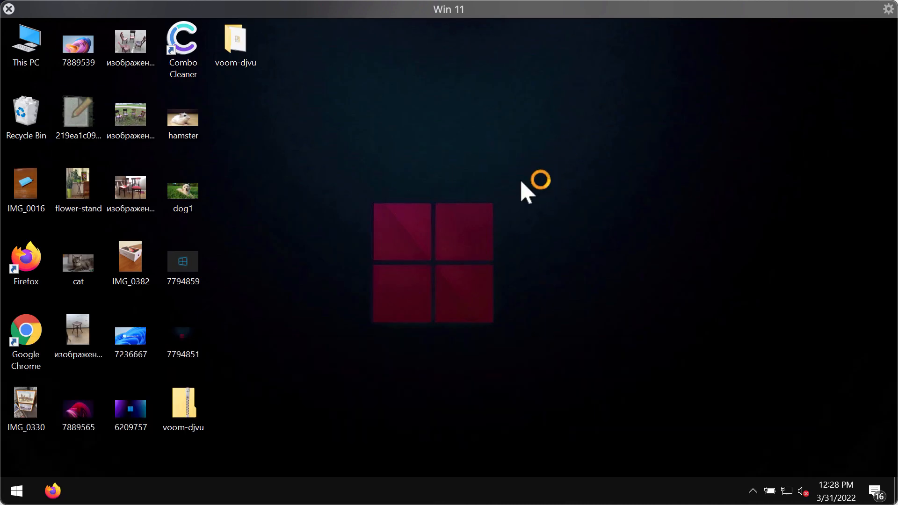
pyautogui.moveTo(352, 203)
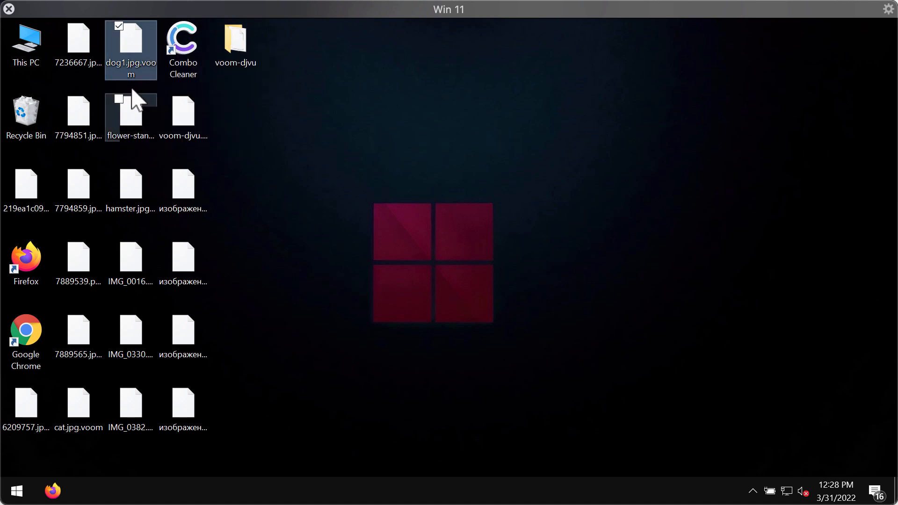
pyautogui.moveTo(131, 111)
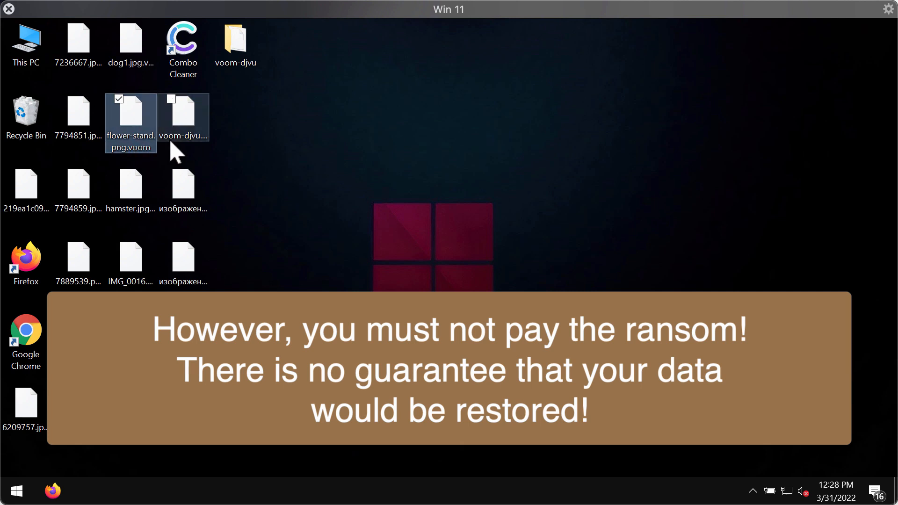
pyautogui.doubleClick(130, 114)
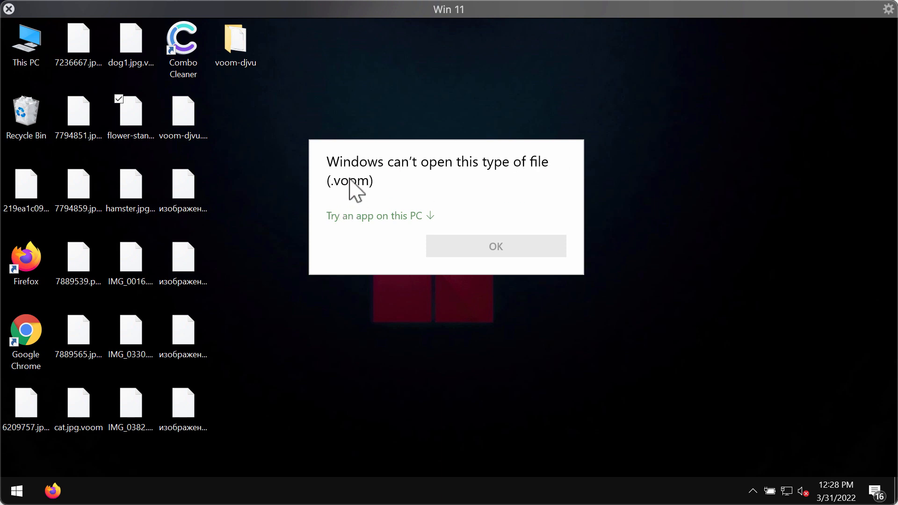
pyautogui.click(495, 246)
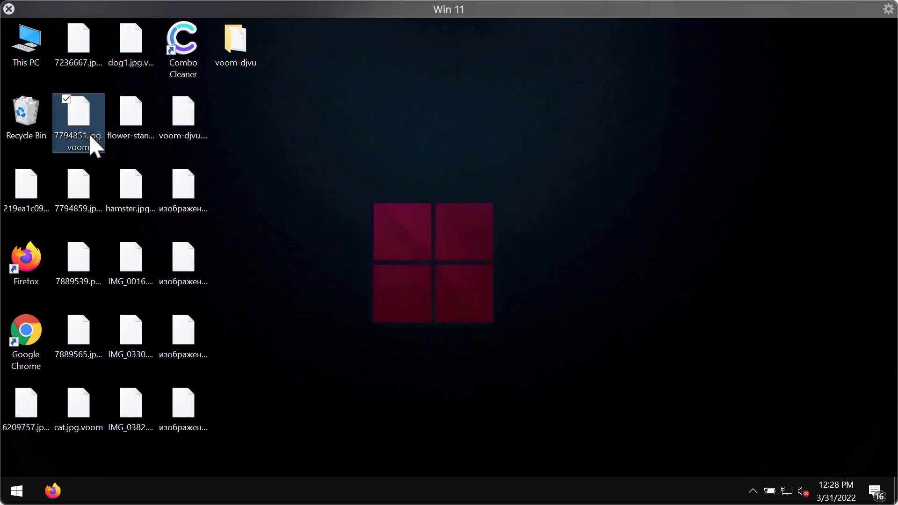
pyautogui.click(77, 143)
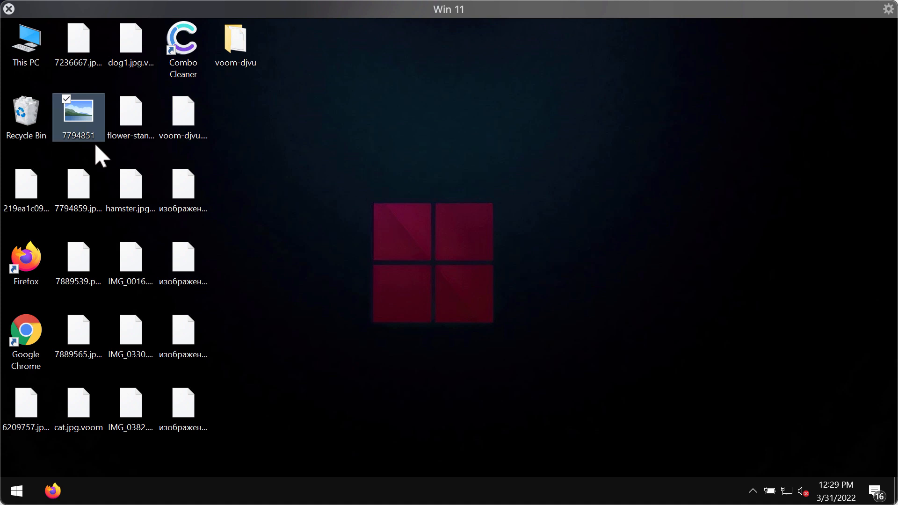
pyautogui.doubleClick(78, 110)
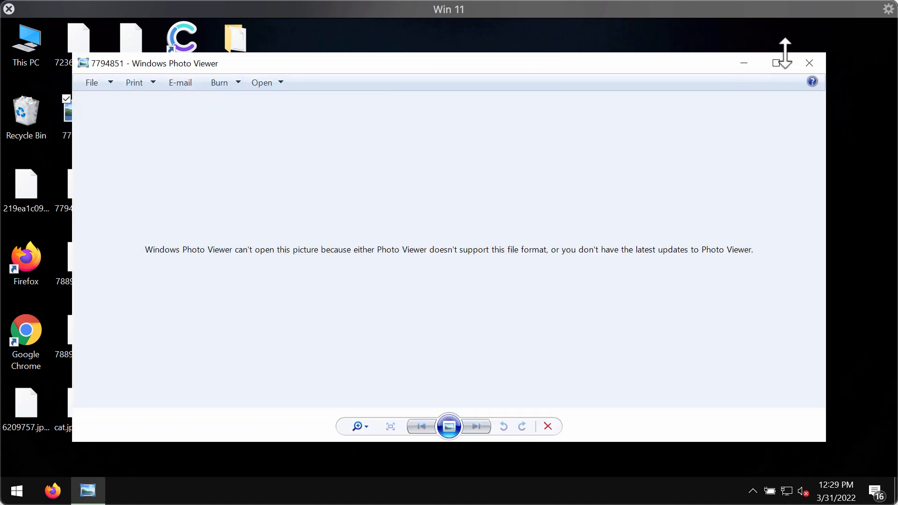
pyautogui.click(808, 63)
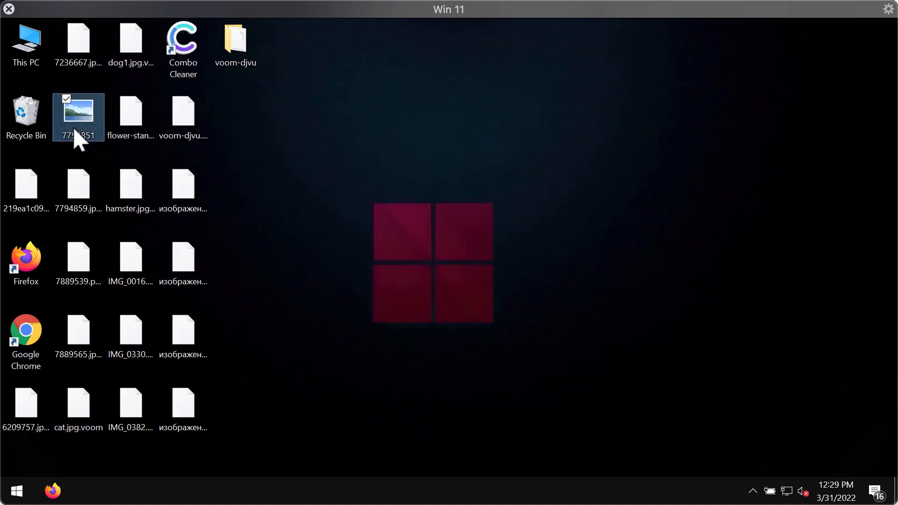
pyautogui.doubleClick(78, 112)
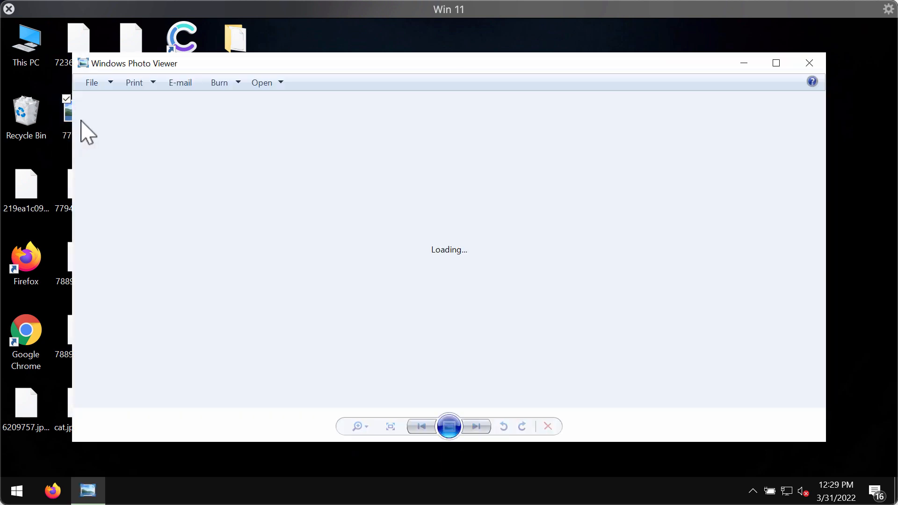
pyautogui.click(808, 62)
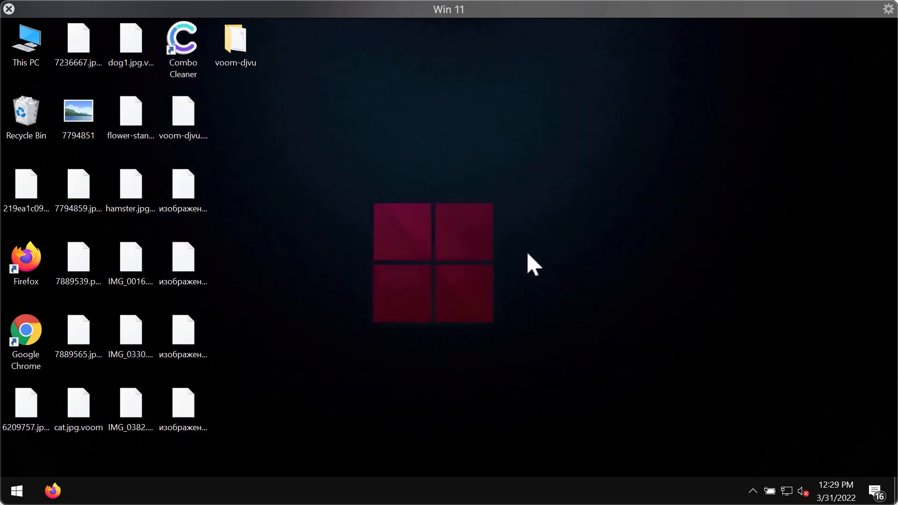
pyautogui.moveTo(527, 491)
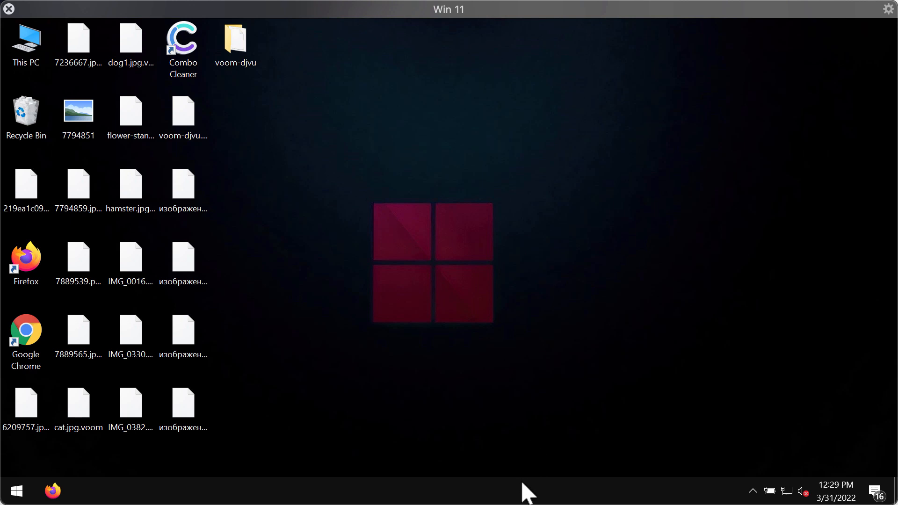
pyautogui.moveTo(518, 480)
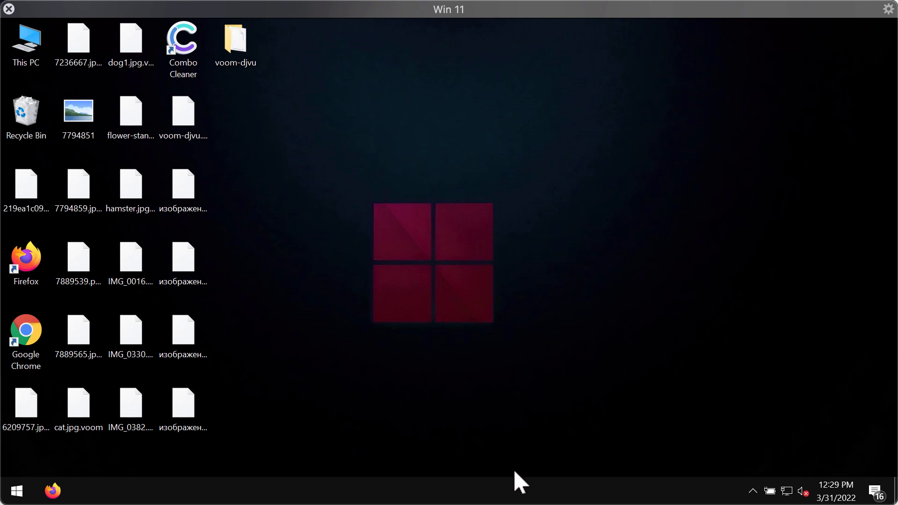
pyautogui.moveTo(489, 493)
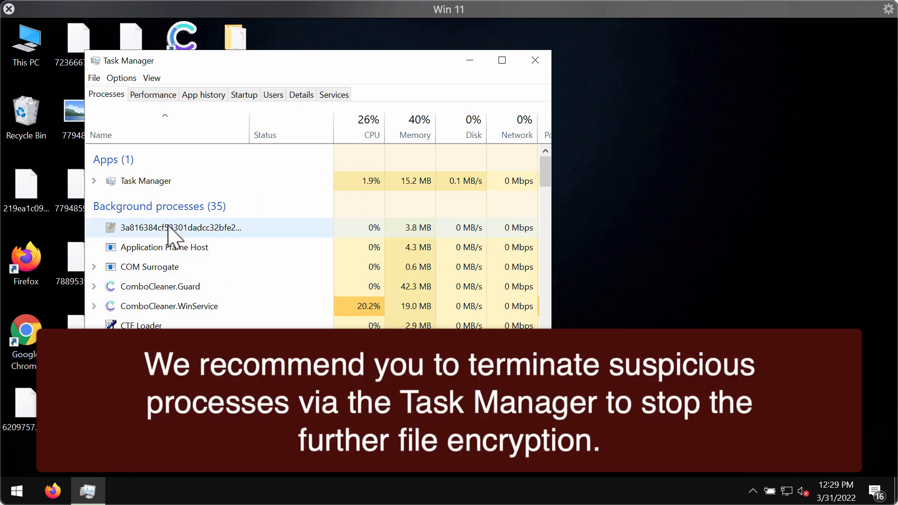
# End the random hexadecimal-named background process and close Task Manager, leaving Chrome selected.
pyautogui.rightClick(178, 227)
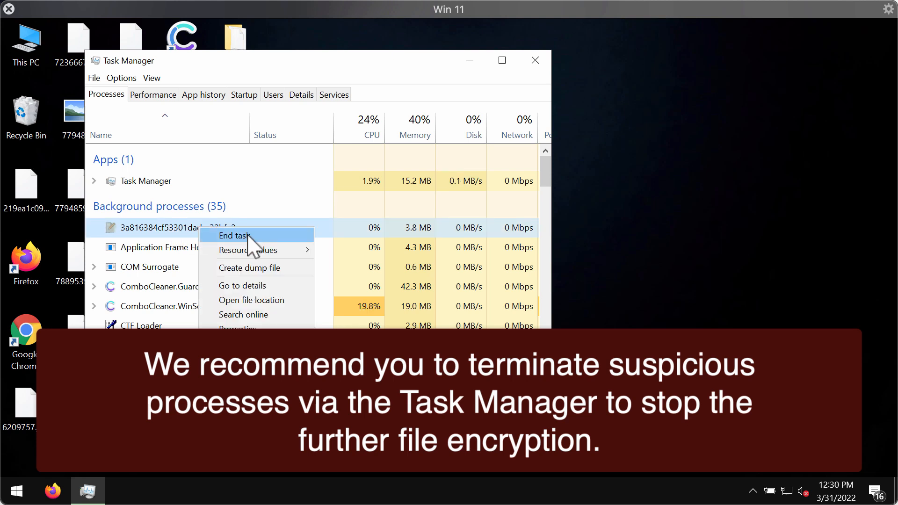
pyautogui.click(232, 236)
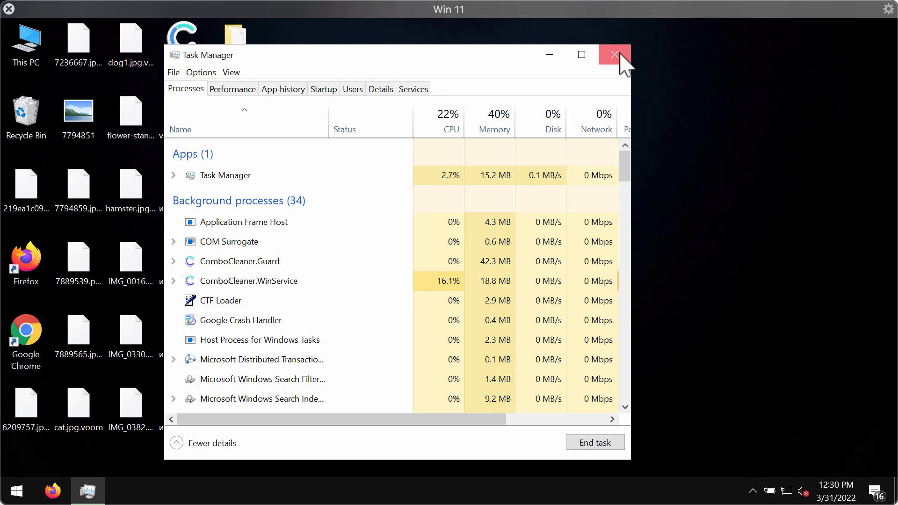
pyautogui.click(614, 54)
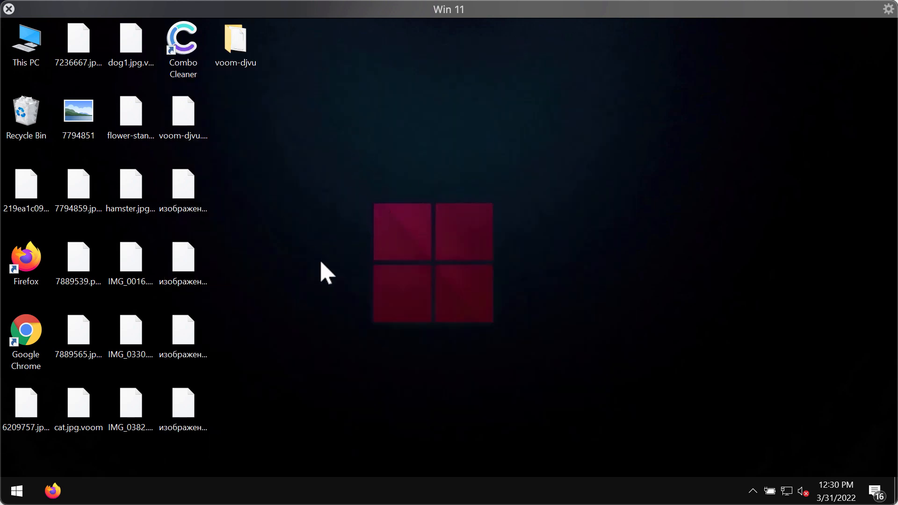
pyautogui.moveTo(381, 275)
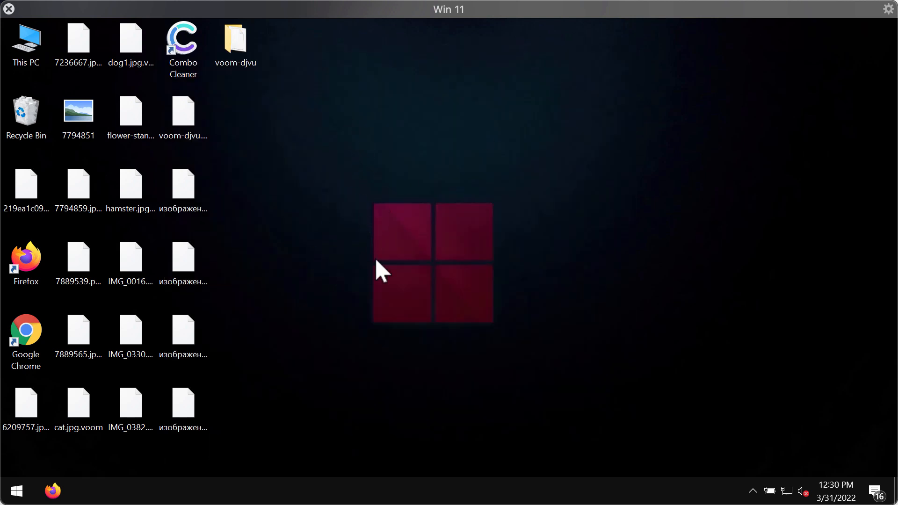
pyautogui.click(26, 331)
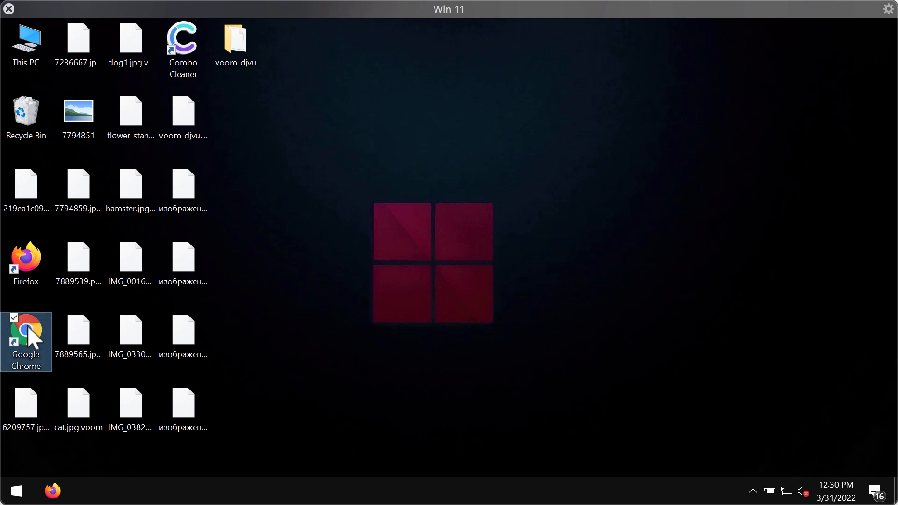
# Visit combocleaner.com in Chrome, then minimize the browser.
pyautogui.doubleClick(26, 330)
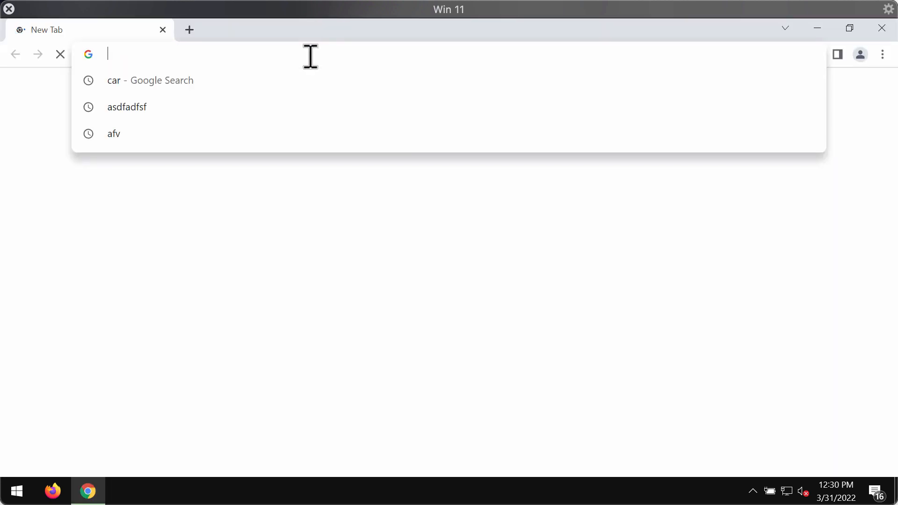
pyautogui.write('combocleaner.com')
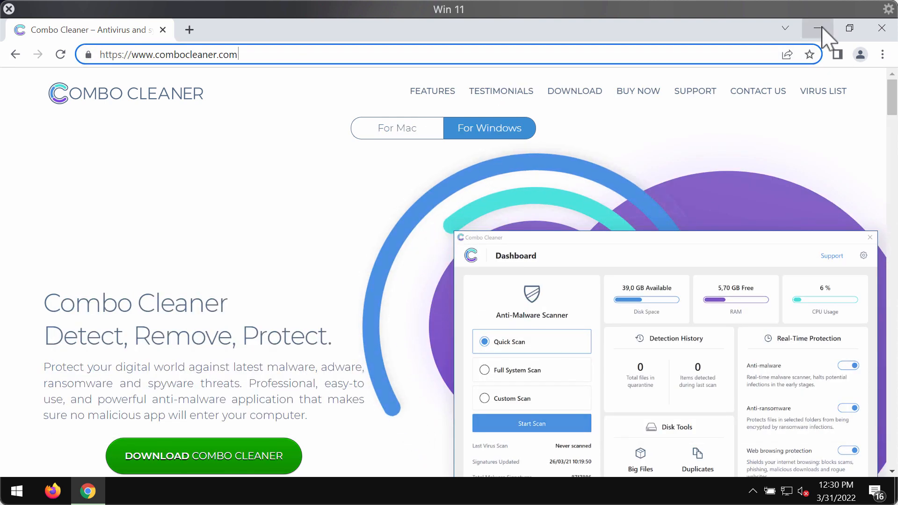
pyautogui.click(815, 27)
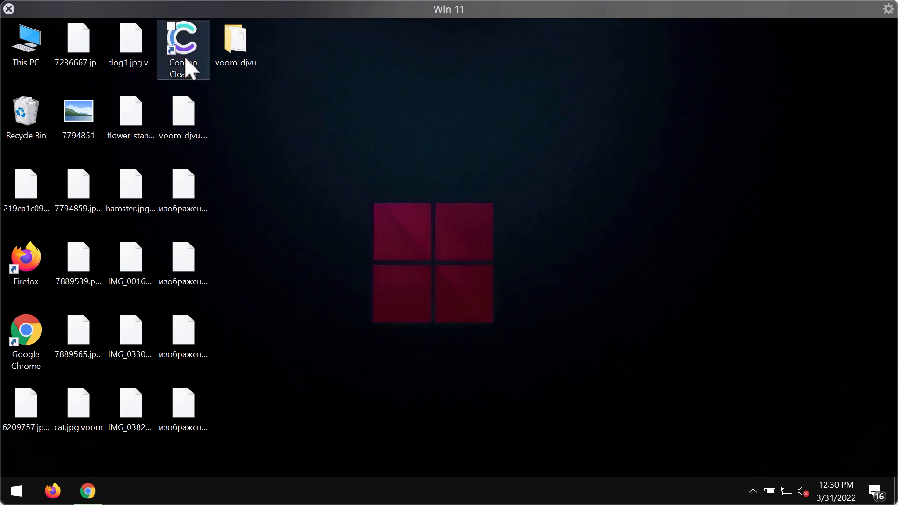
# Start a Quick Scan in Combo Cleaner and request to cancel it once threats appear.
pyautogui.doubleClick(183, 43)
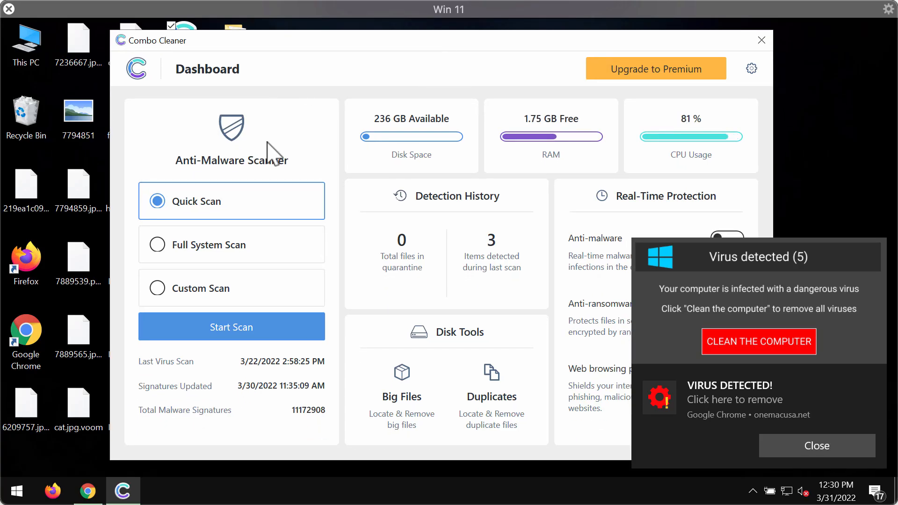
pyautogui.click(231, 326)
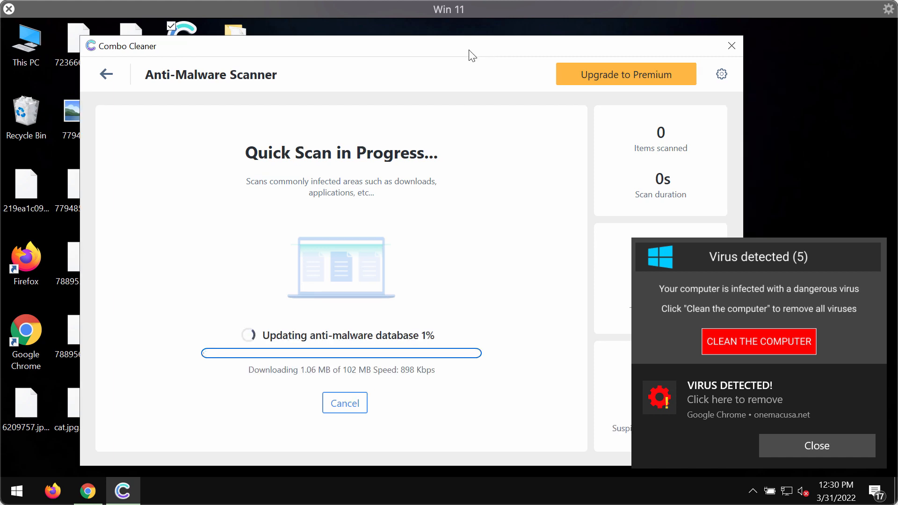
pyautogui.moveTo(540, 77)
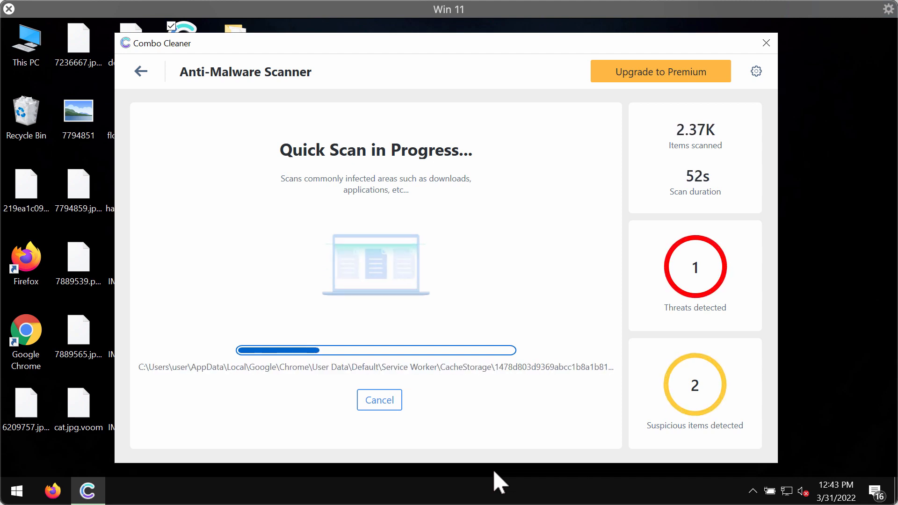
pyautogui.moveTo(463, 440)
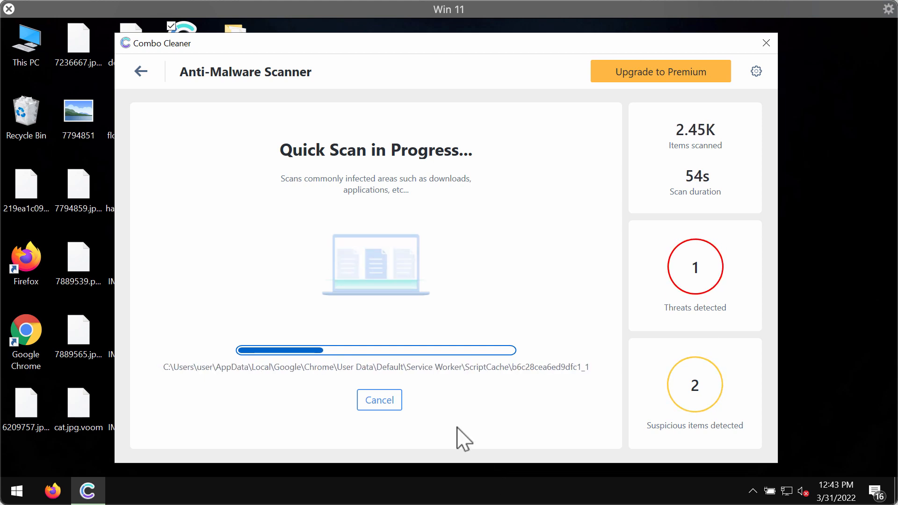
pyautogui.click(378, 400)
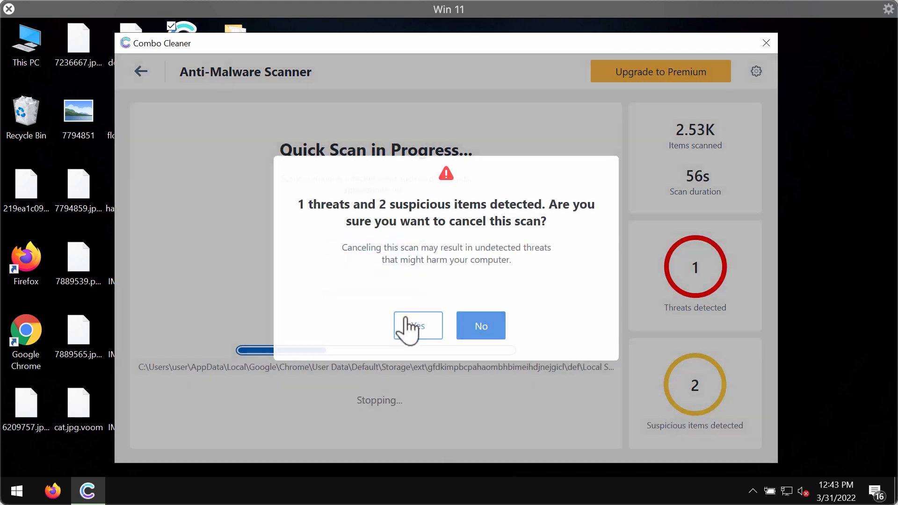
# Confirm cancelling the scan, view the Premium upgrade offer, then go to the scanner's Settings.
pyautogui.click(480, 325)
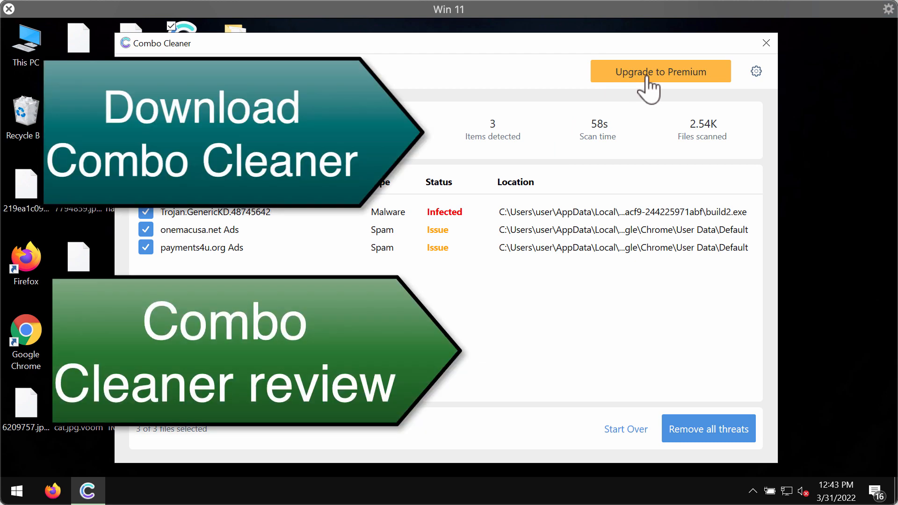
pyautogui.click(659, 71)
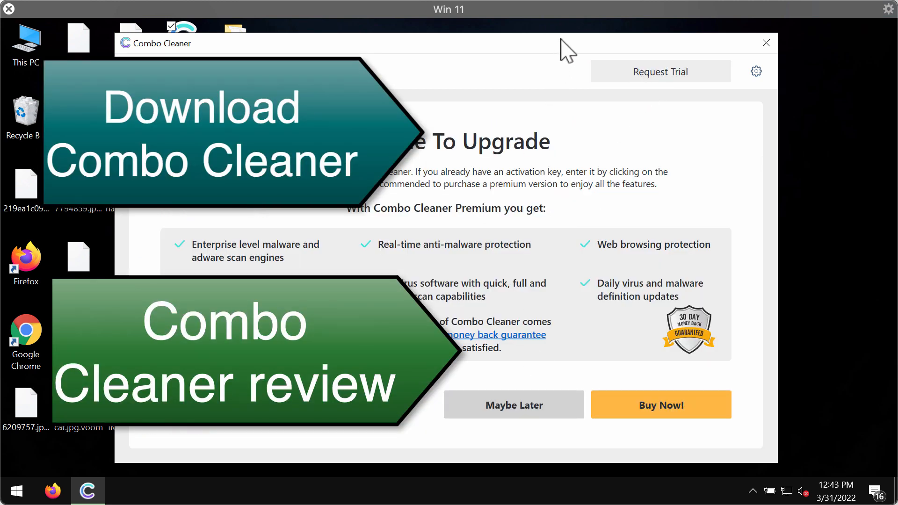
pyautogui.moveTo(616, 52)
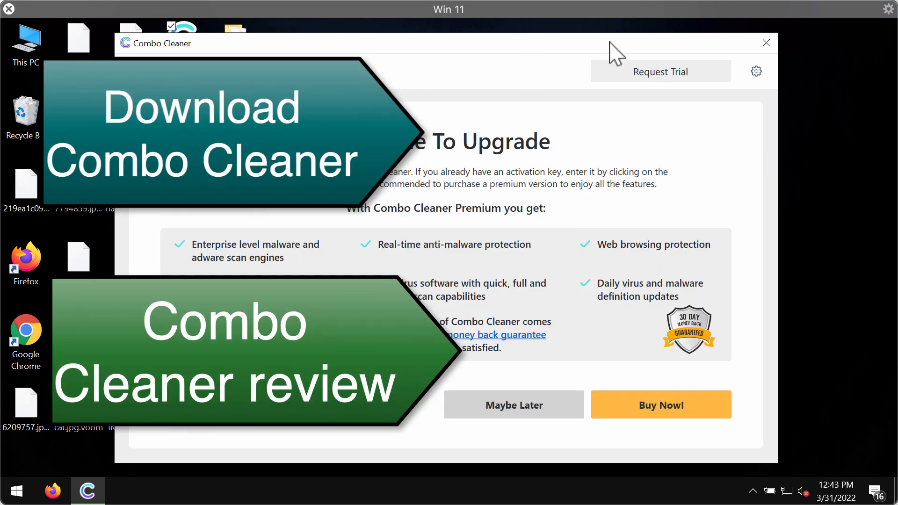
pyautogui.click(513, 405)
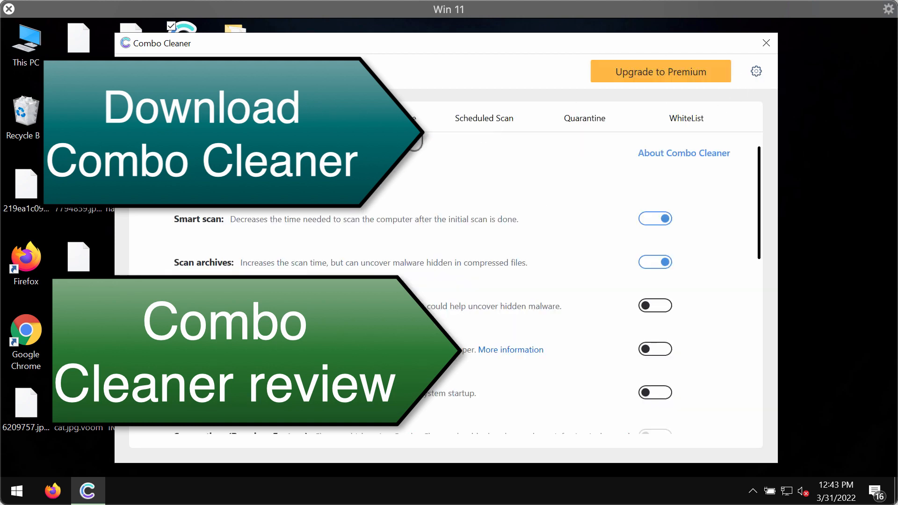